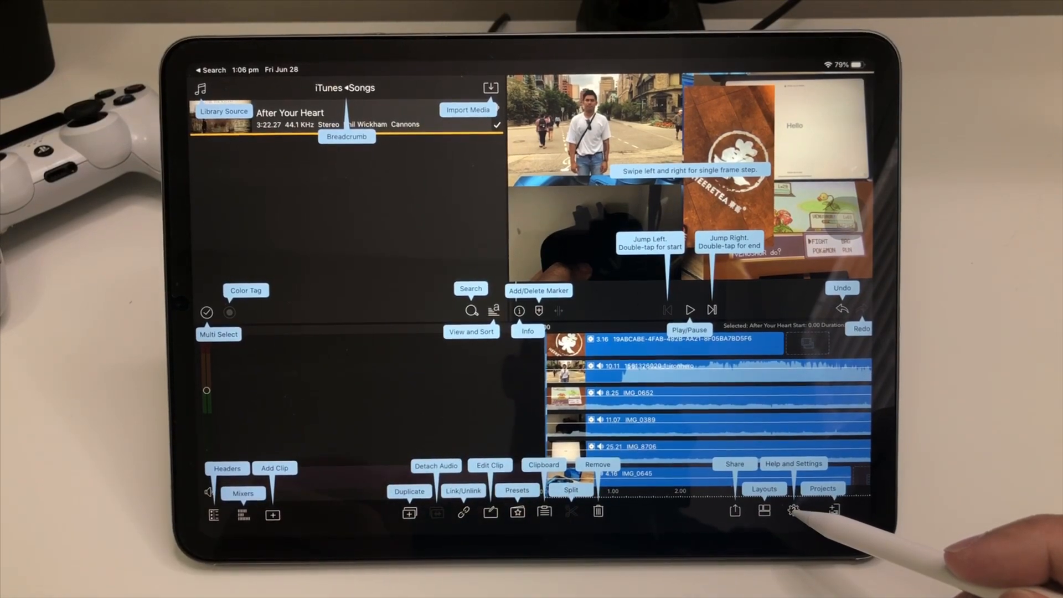
- View the project settings (30 fps, 16:9 Landscape, black background), then close them
{"action": "left_click", "coordinate": [790, 511]}
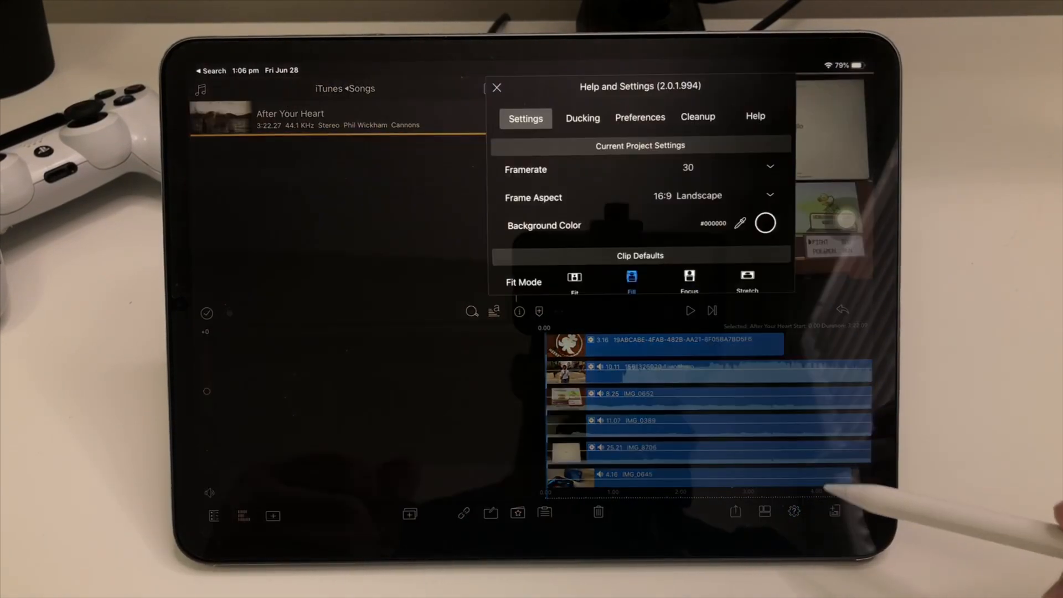
{"action": "left_click", "coordinate": [496, 88]}
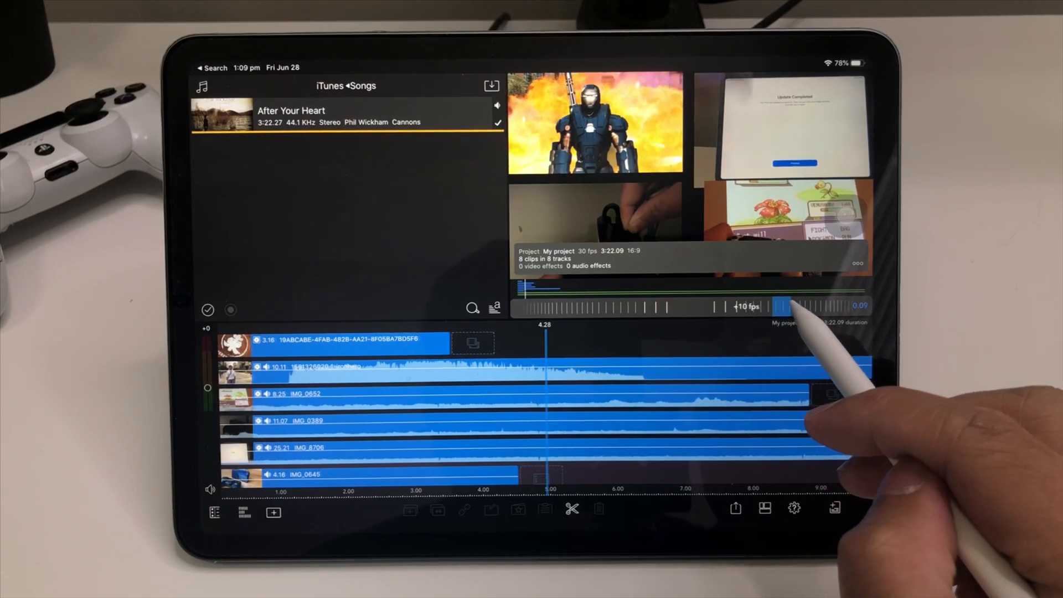
- Scrub the playhead slowly at +1 fps through the clips to about 5.00
{"action": "left_click_drag", "start_coordinate": [786, 306], "coordinate": [803, 306]}
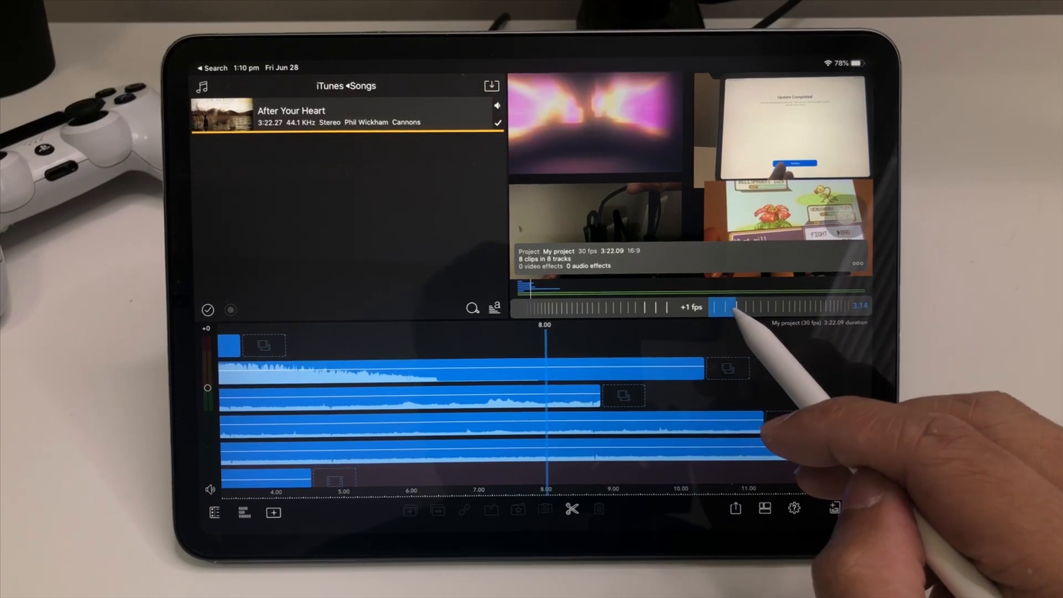
{"action": "left_click_drag", "start_coordinate": [725, 308], "coordinate": [786, 308]}
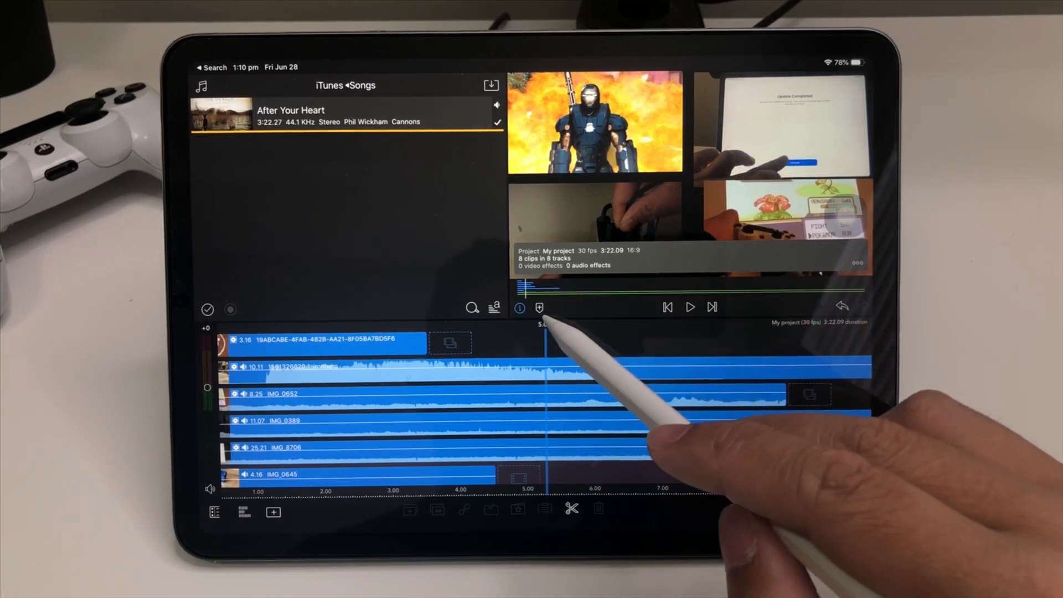
- Add the 'transito' marker at 5.08 and give it a colour tag
{"action": "left_click", "coordinate": [538, 308]}
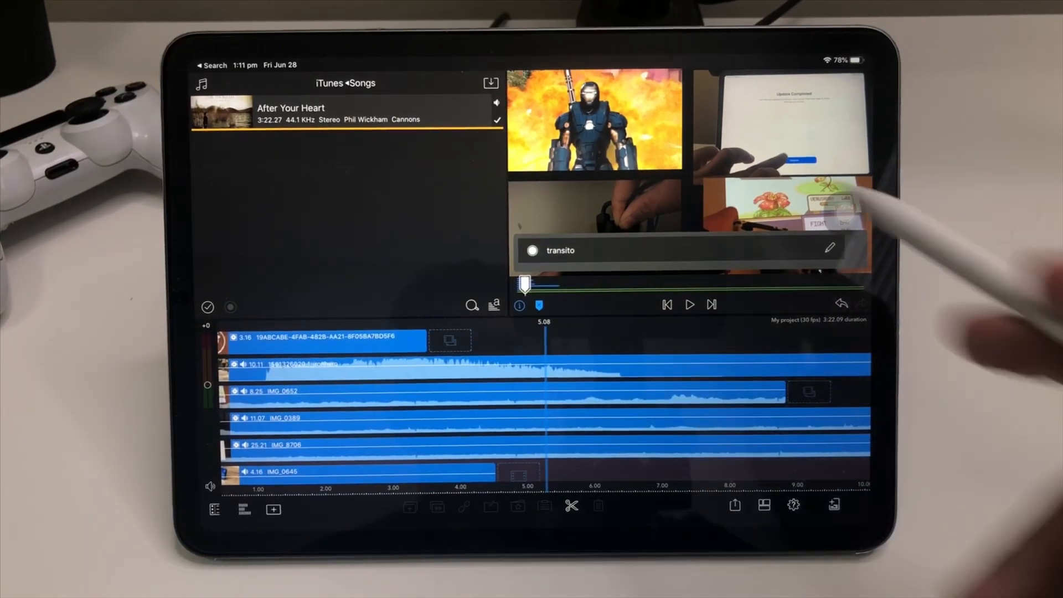
{"action": "left_click", "coordinate": [527, 249]}
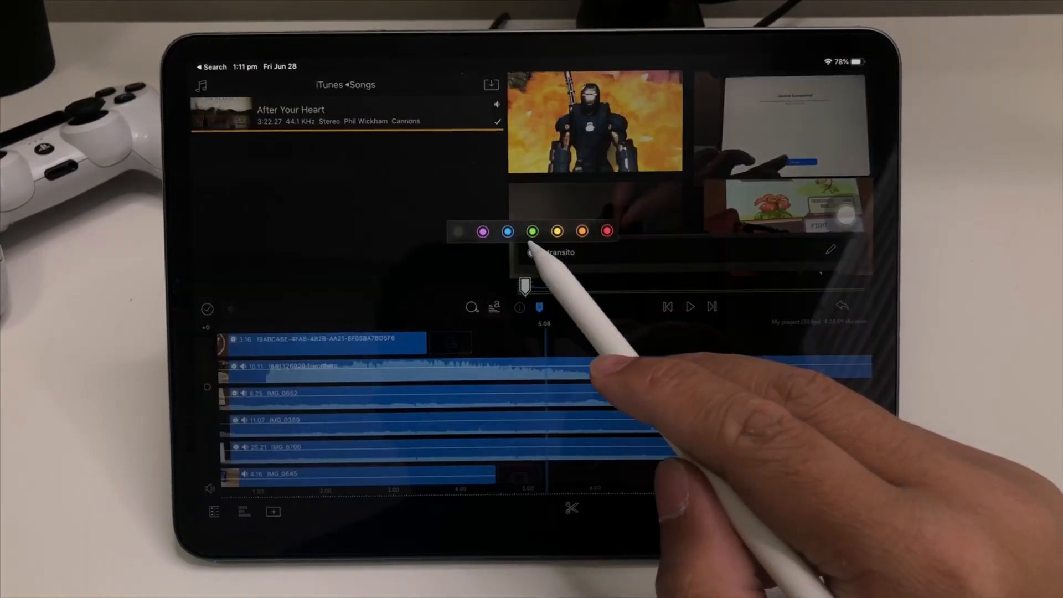
{"action": "left_click", "coordinate": [558, 231]}
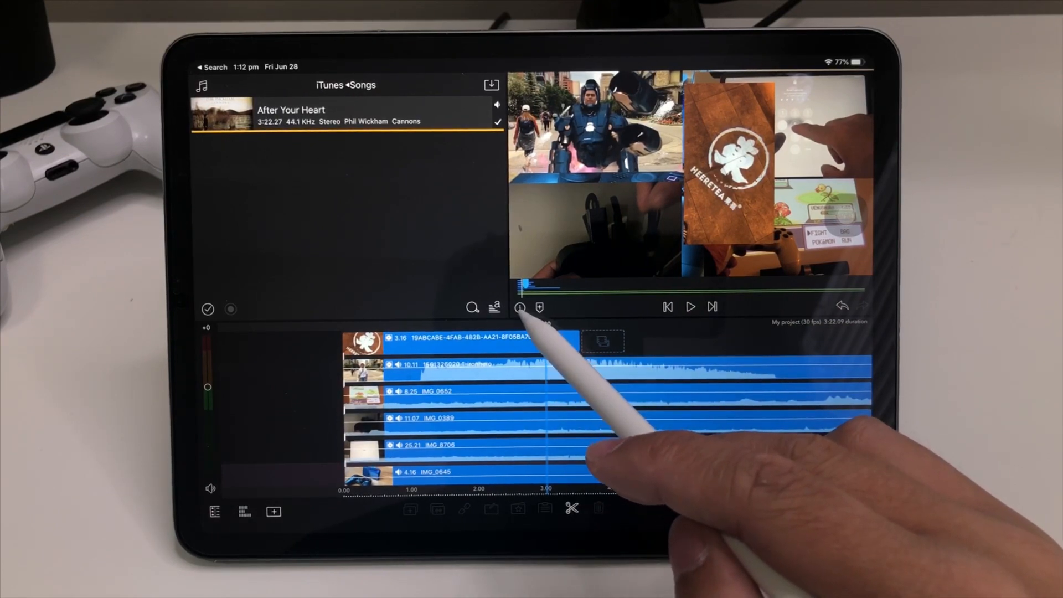
- Show My project's info: 30 fps, 3:22.09 duration, 16:9, created Jun 28, 2019
{"action": "left_click", "coordinate": [518, 307]}
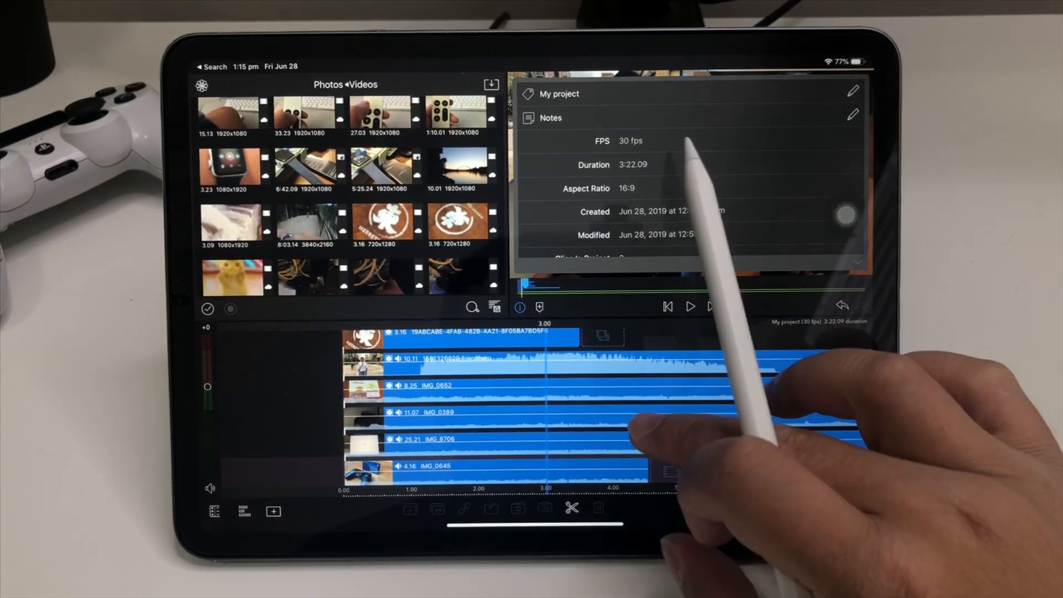
- Move the duplicated After Your Heart clip onto the audio track below
{"action": "scroll", "scroll_direction": "down", "scroll_amount": 3}
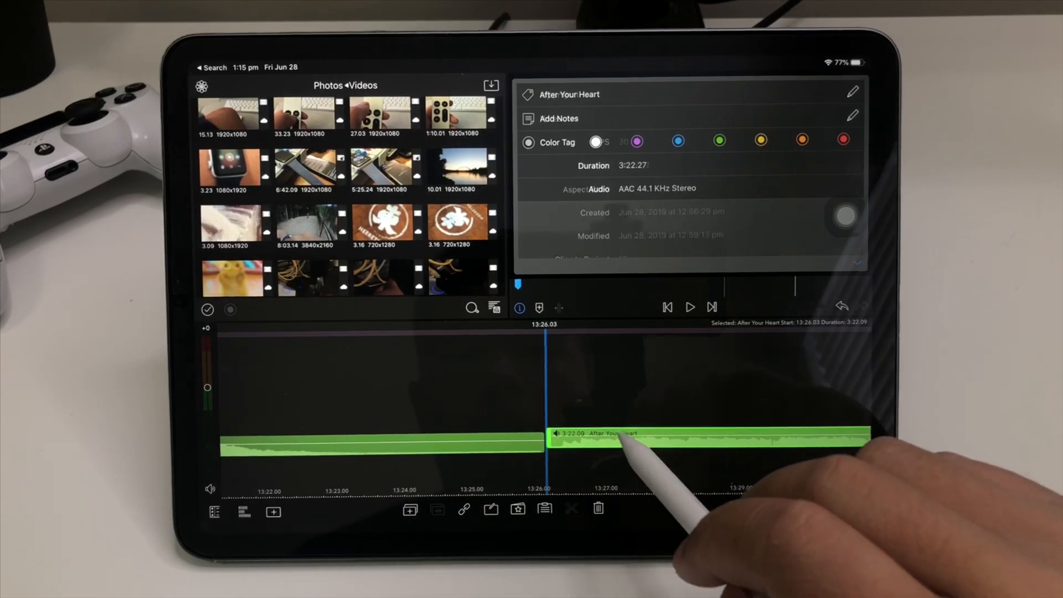
{"action": "left_click_drag", "start_coordinate": [617, 437], "coordinate": [583, 464]}
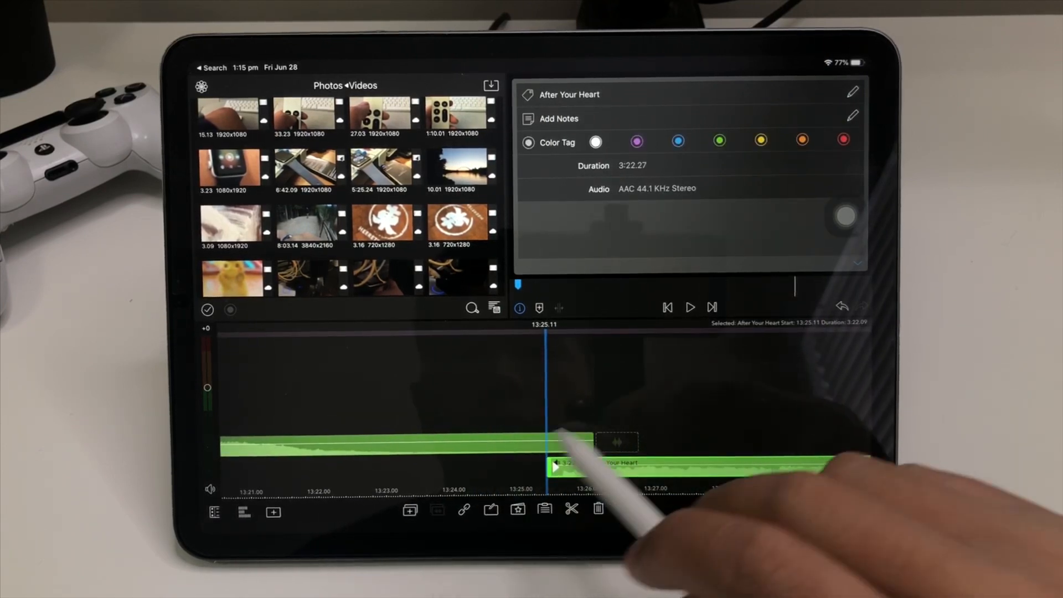